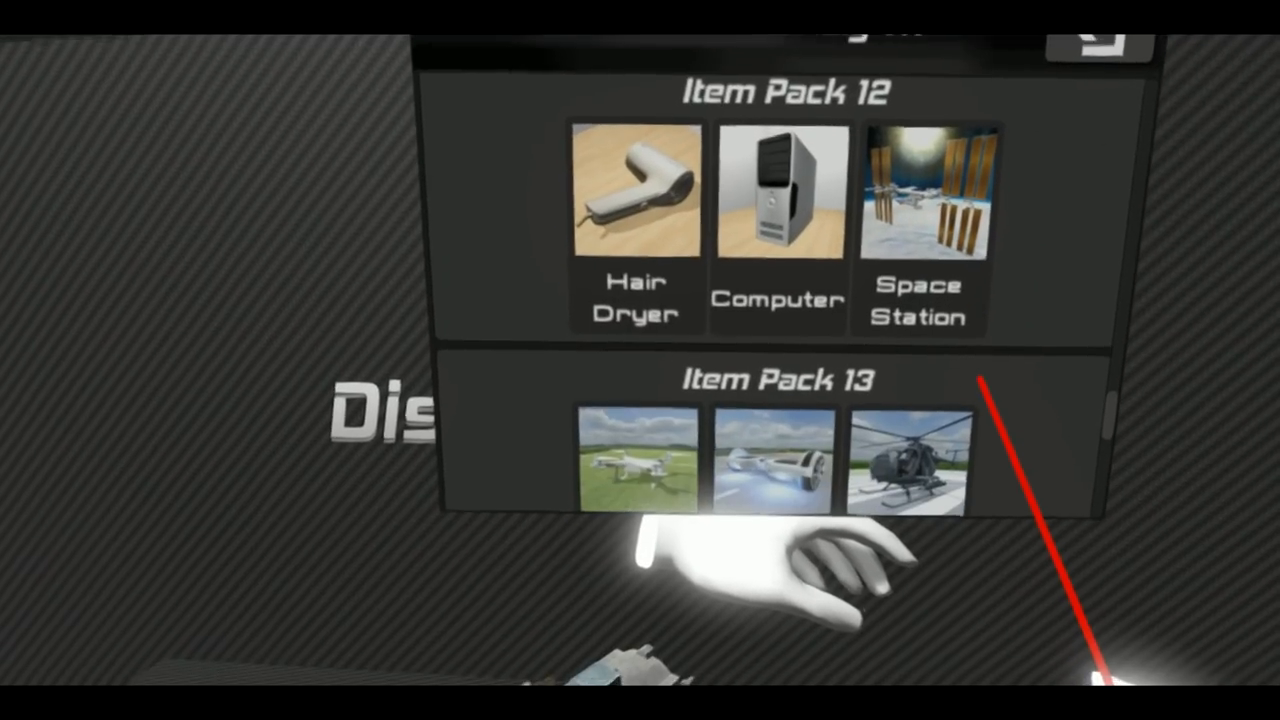
Step: Scroll the item catalogue down past Packs 12 and 13 until Item Pack 16 is visible
{"action": "scroll", "scroll_direction": "down", "scroll_amount": 3}
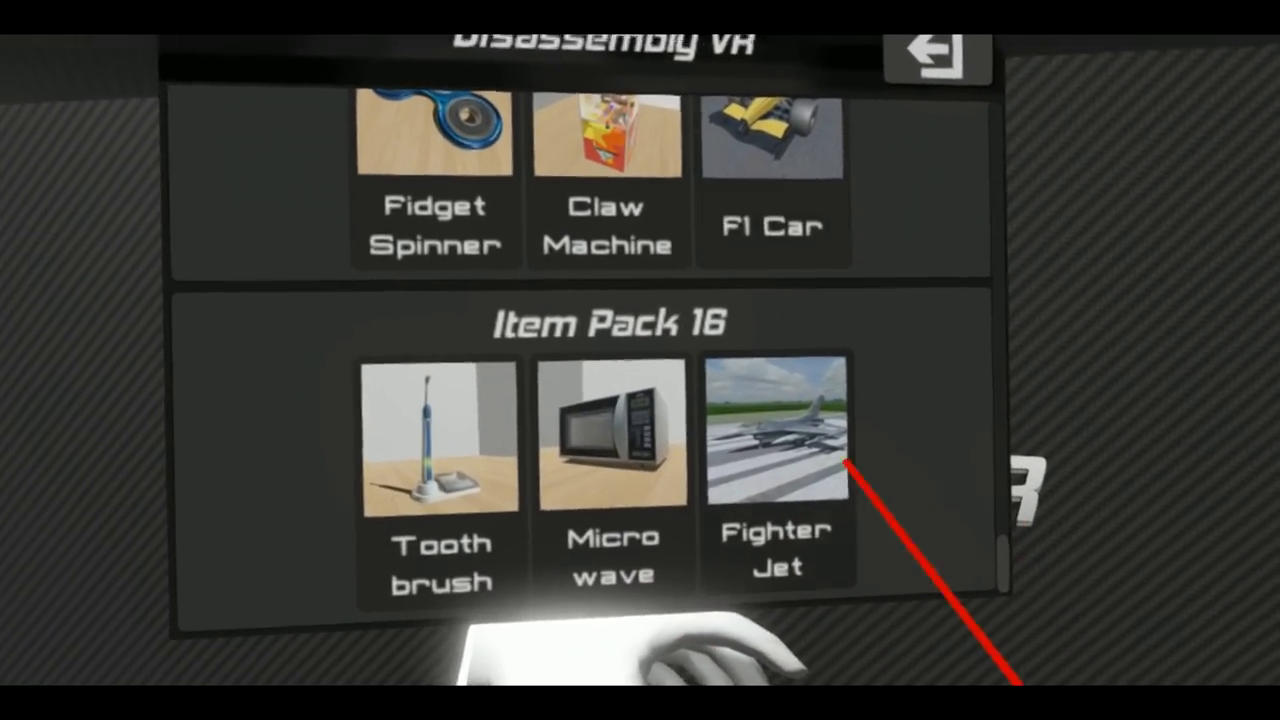
Step: Select the Toothbrush tile in Item Pack 16 so it loads onto the workbench table
{"action": "left_click", "coordinate": [778, 440]}
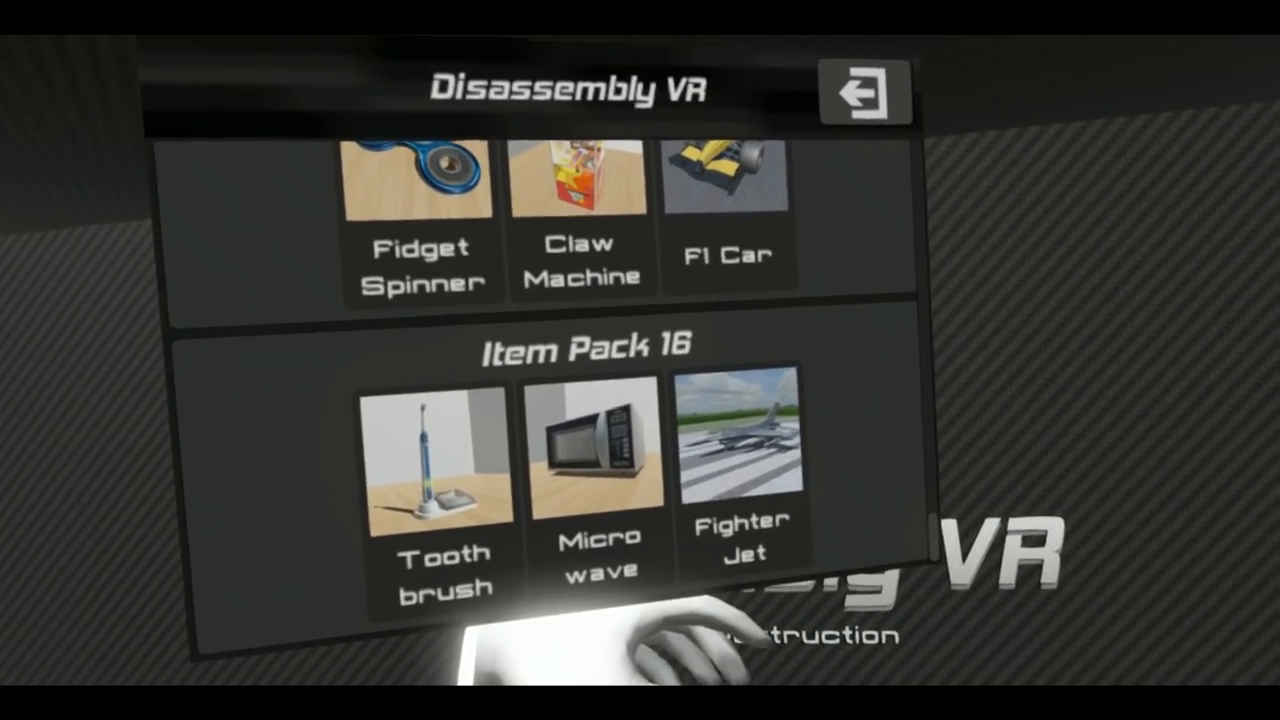
{"action": "left_click", "coordinate": [443, 460]}
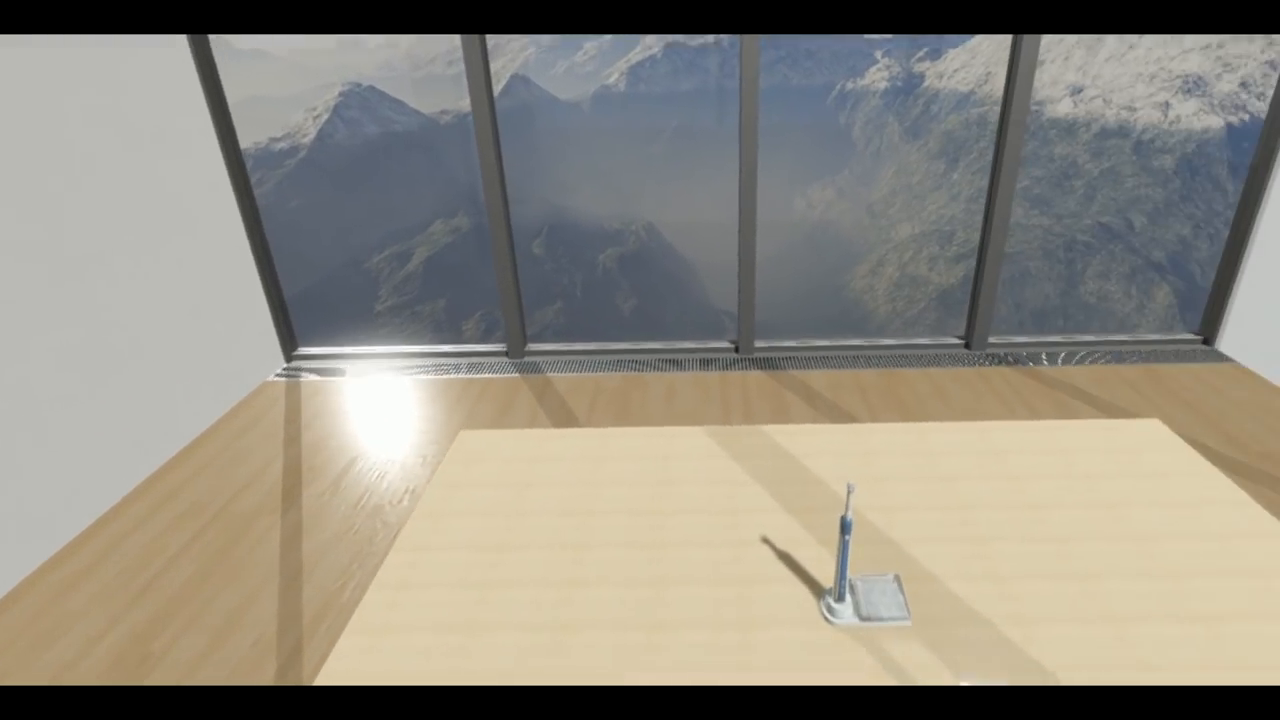